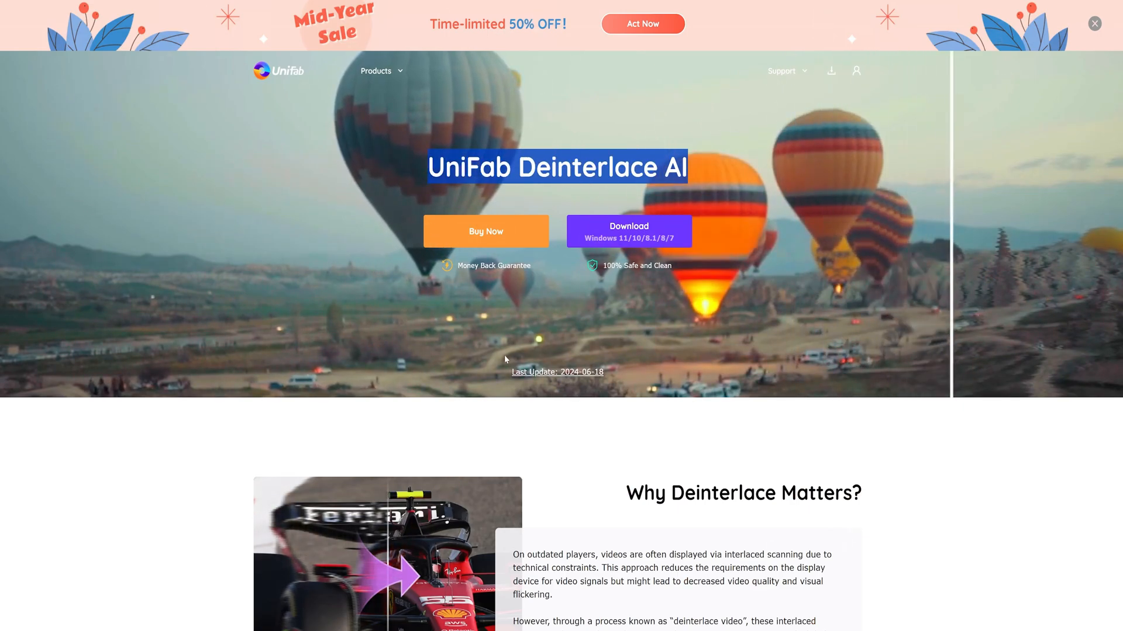
Scroll down the UniFab Deinterlace AI web page to read its feature overview
scroll(down, 3)
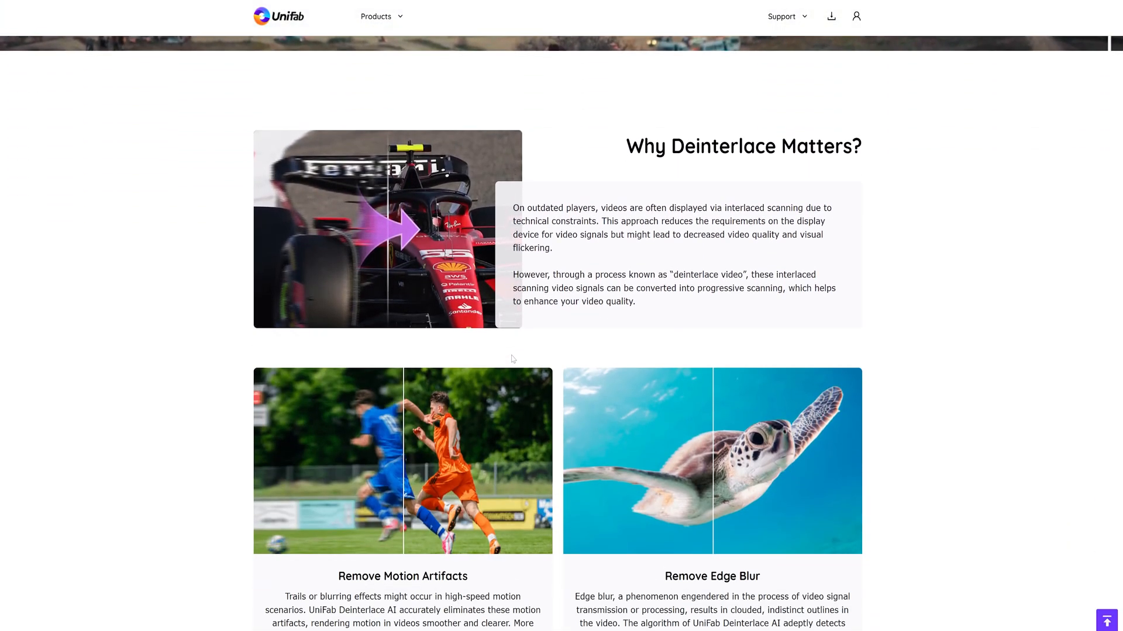
scroll(down, 3)
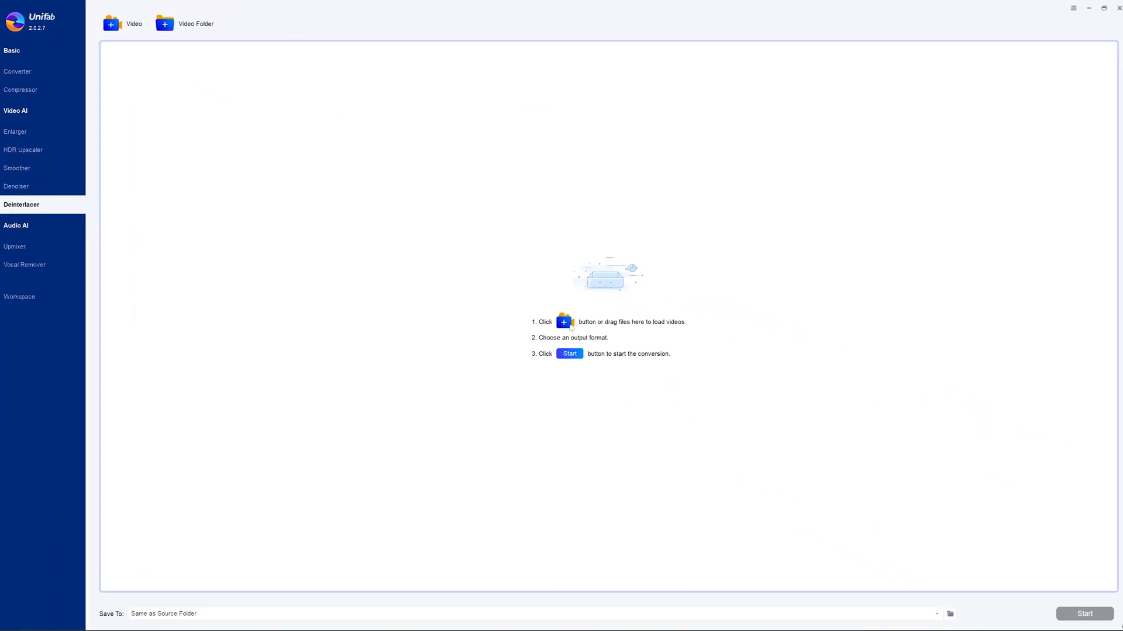
Load test01.m2ts (1080p, 12 s, 40 MB) into the Deinterlacer and begin renaming it
click(110, 23)
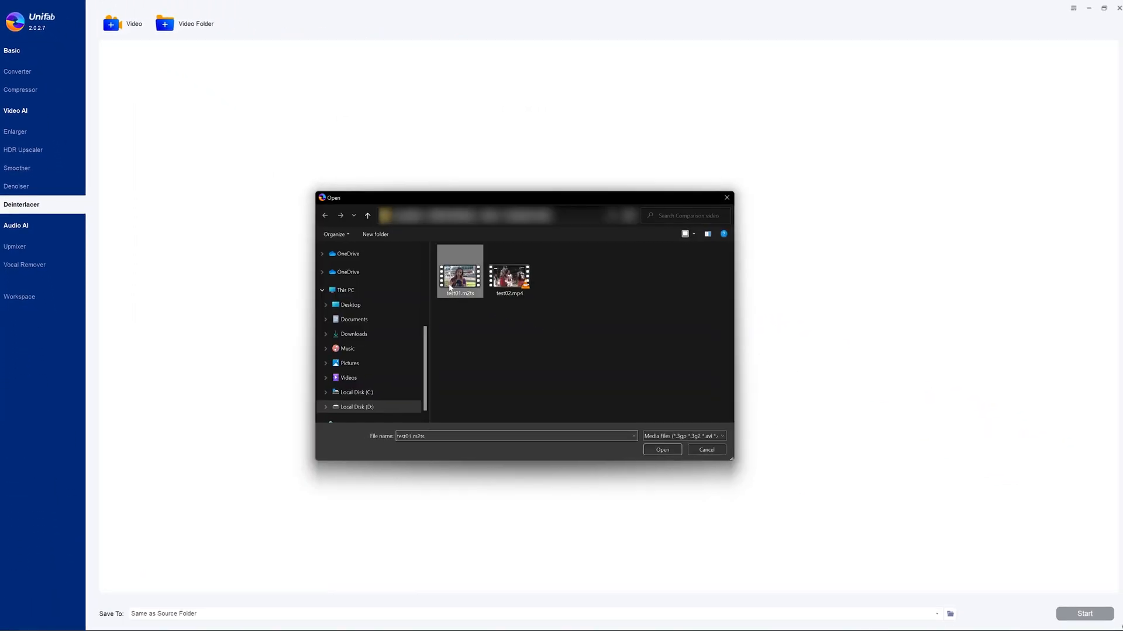
click(660, 450)
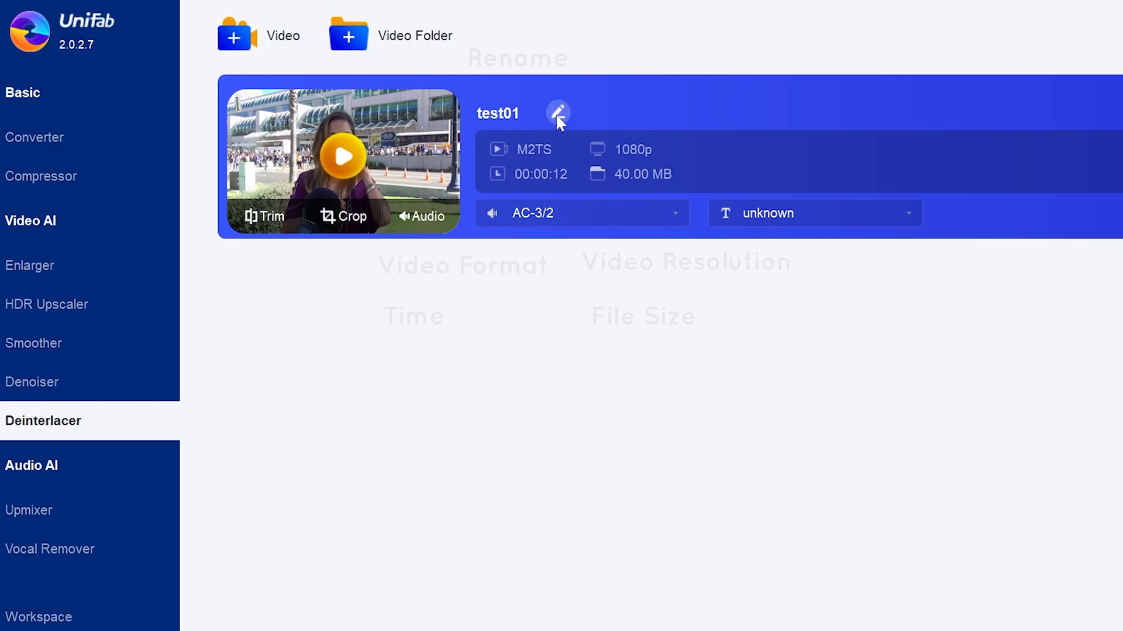
click(557, 113)
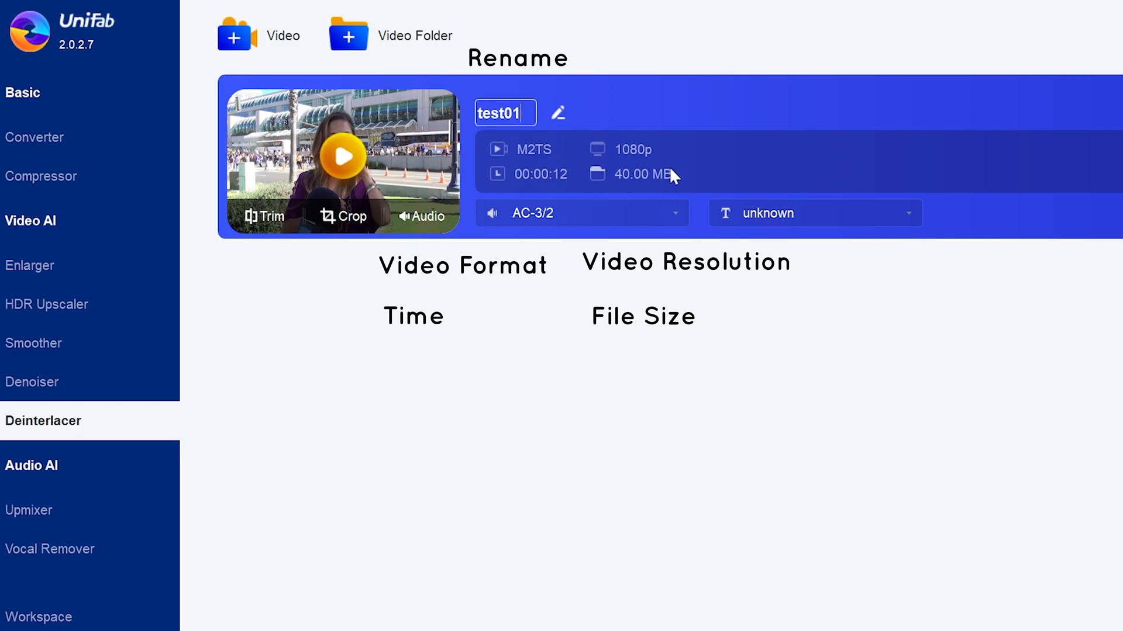
mouse_move(290, 226)
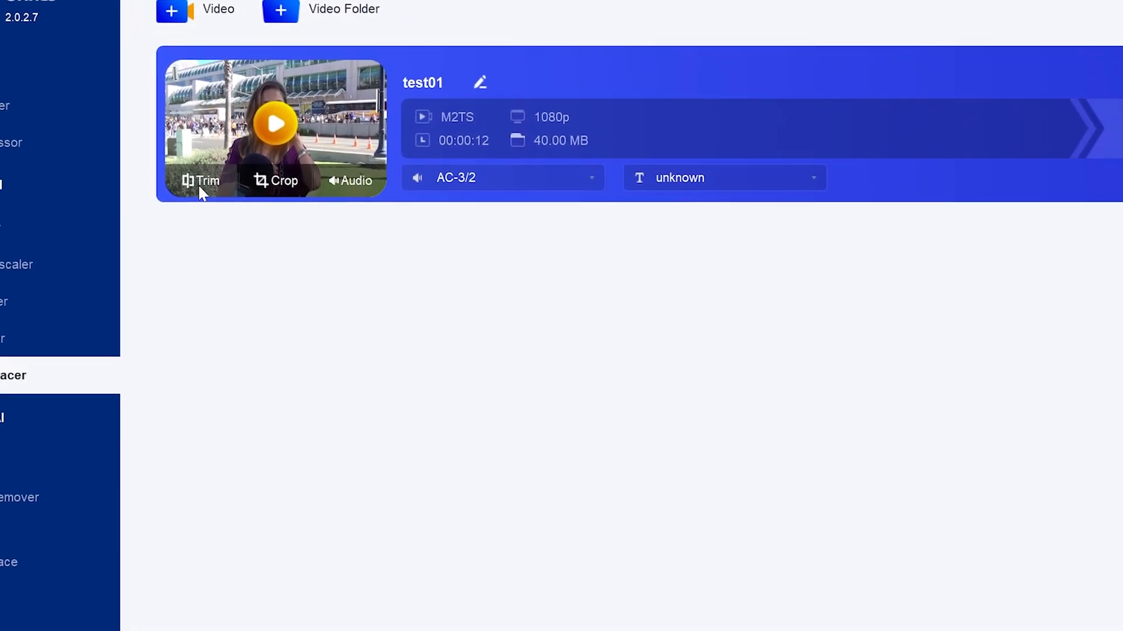
Split test01 into two clips at about the six-second mark in the trim editor
click(201, 180)
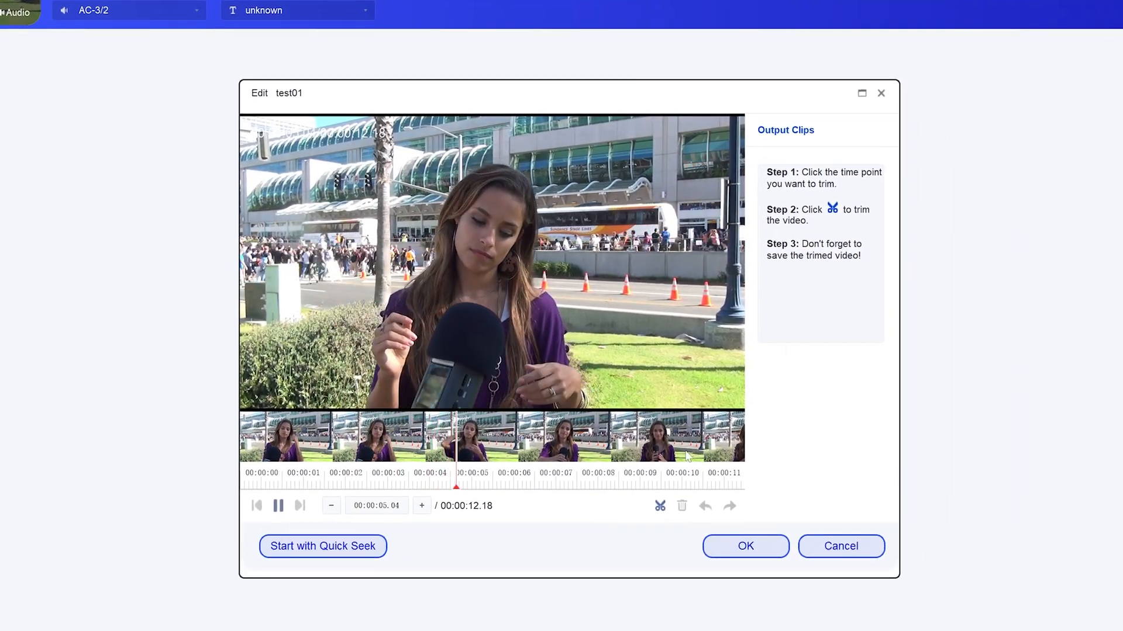
click(659, 505)
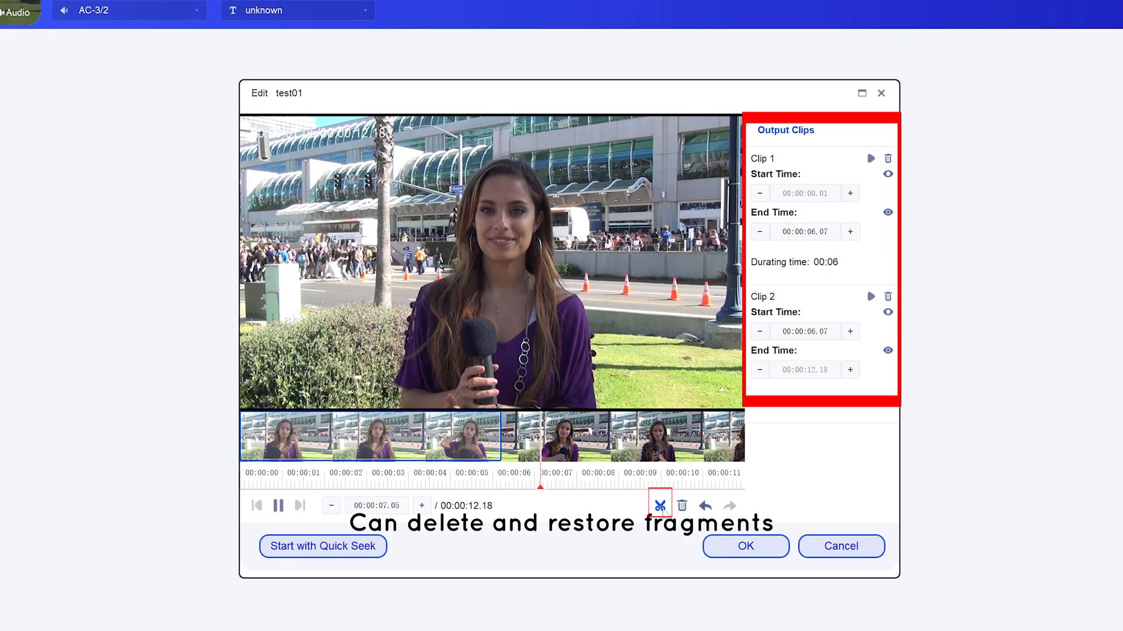
click(278, 505)
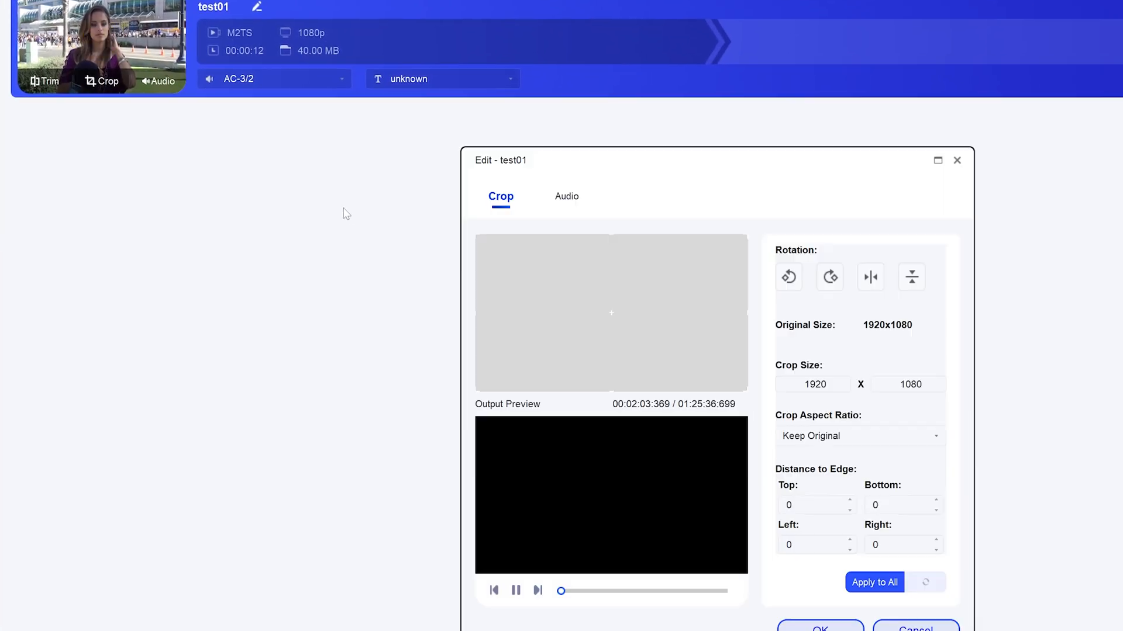
Rotate test01 a quarter turn clockwise and back upright at 1920x1080, showing crop aspect ratios
click(684, 192)
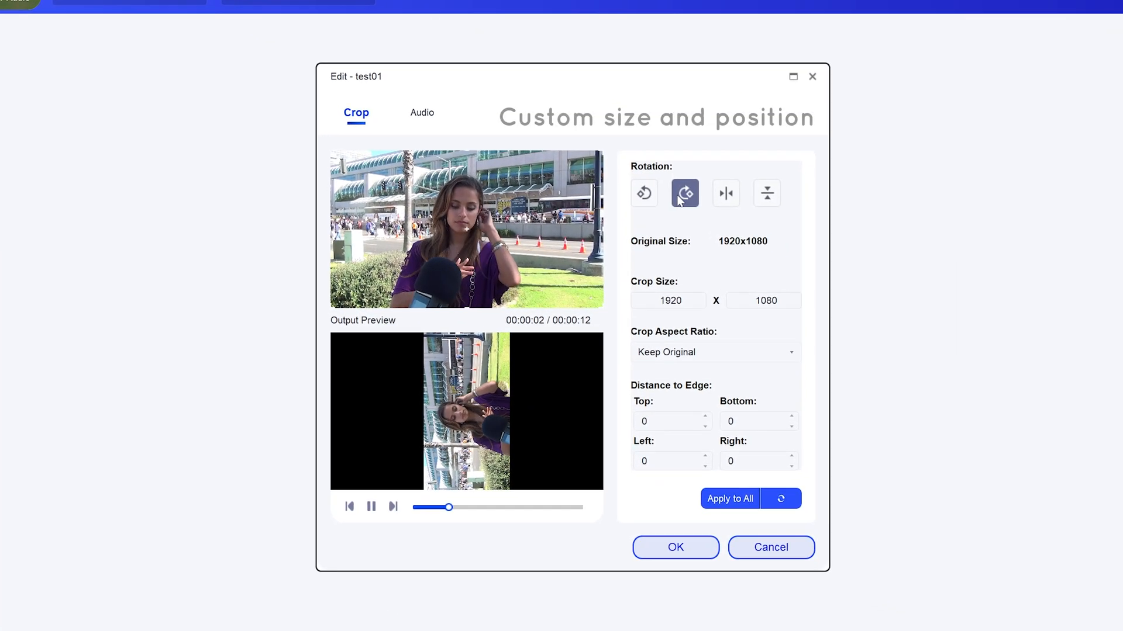
click(766, 193)
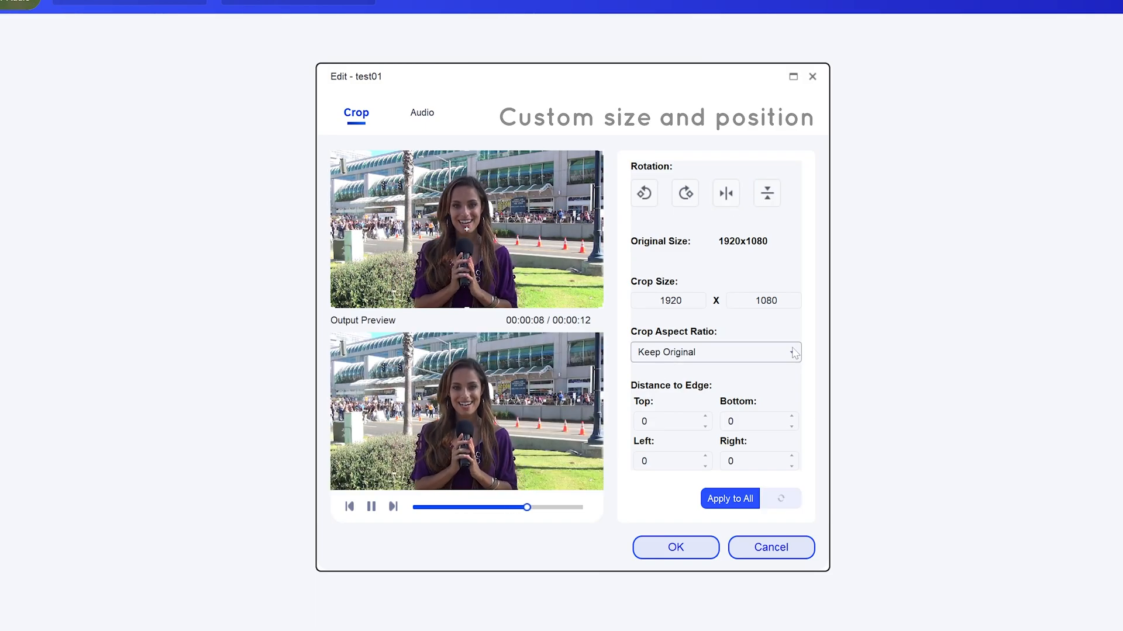
click(423, 112)
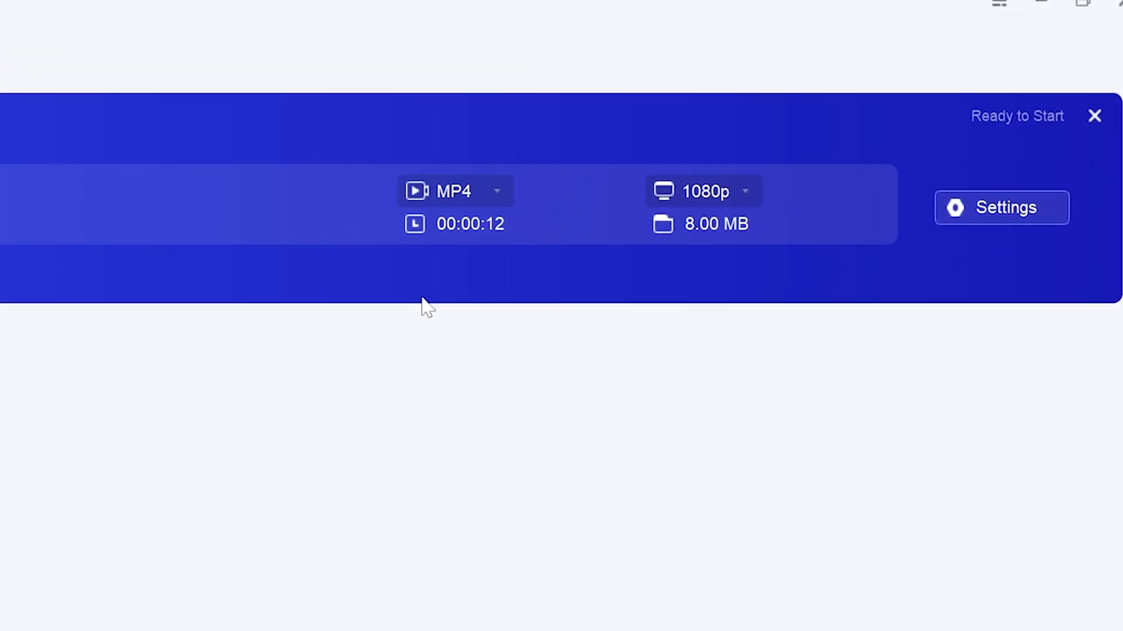
Change the MP4 output resolution from 1080p to 4K, estimated size 72 MB
click(454, 191)
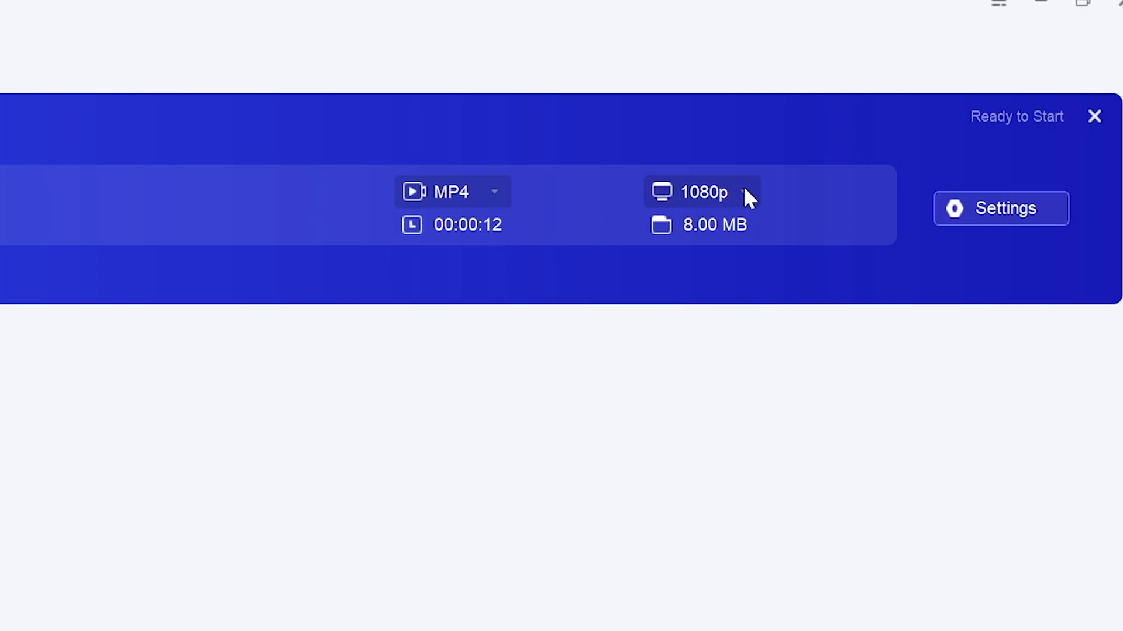
click(701, 192)
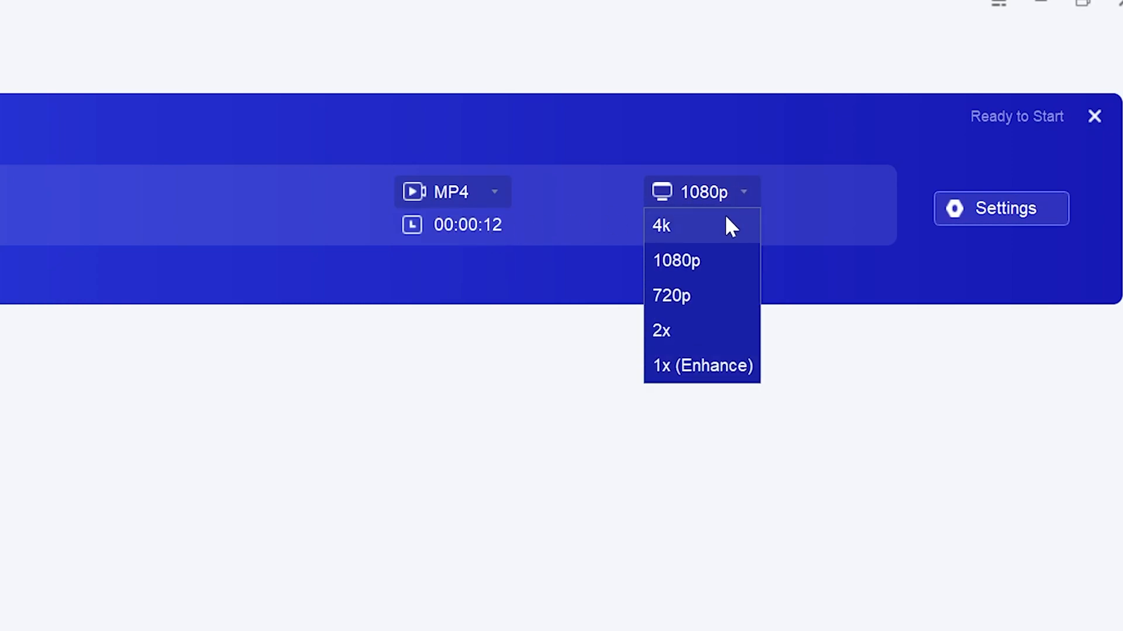
click(660, 226)
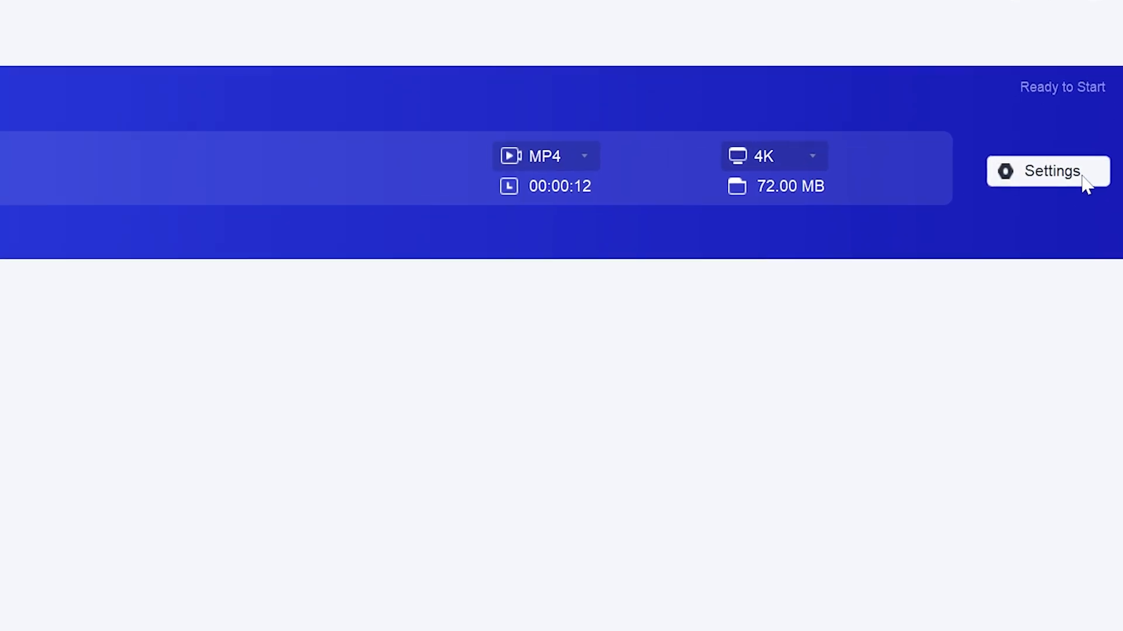
In Video Conversion Settings, try the Quality slider at 4K and switch Resolution to 1080p
click(1047, 171)
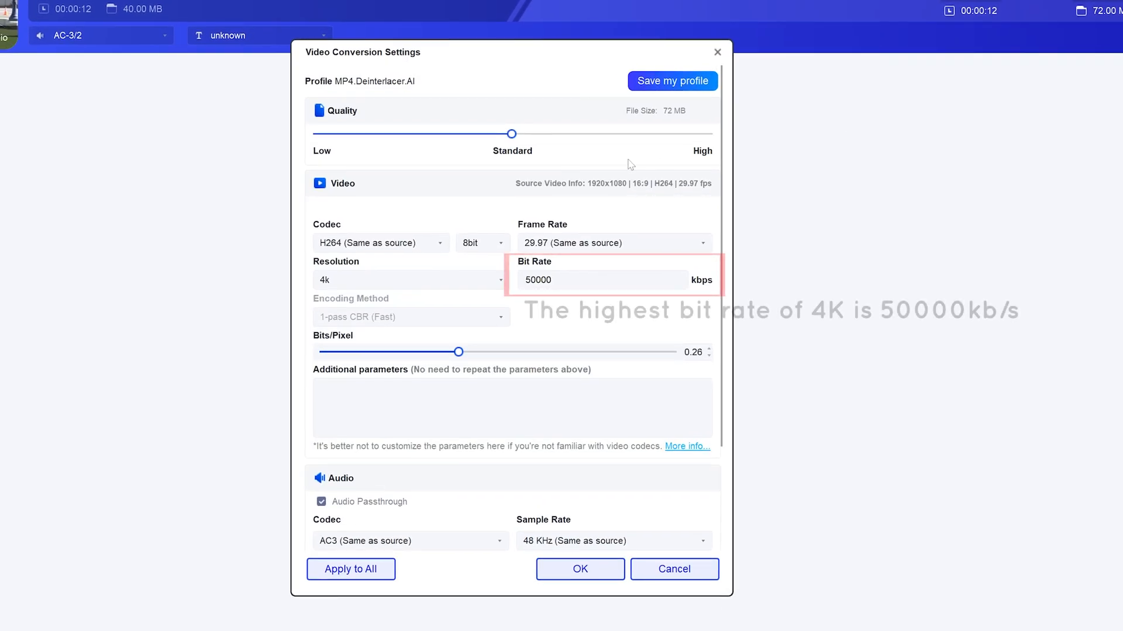
drag(512, 133, 640, 133)
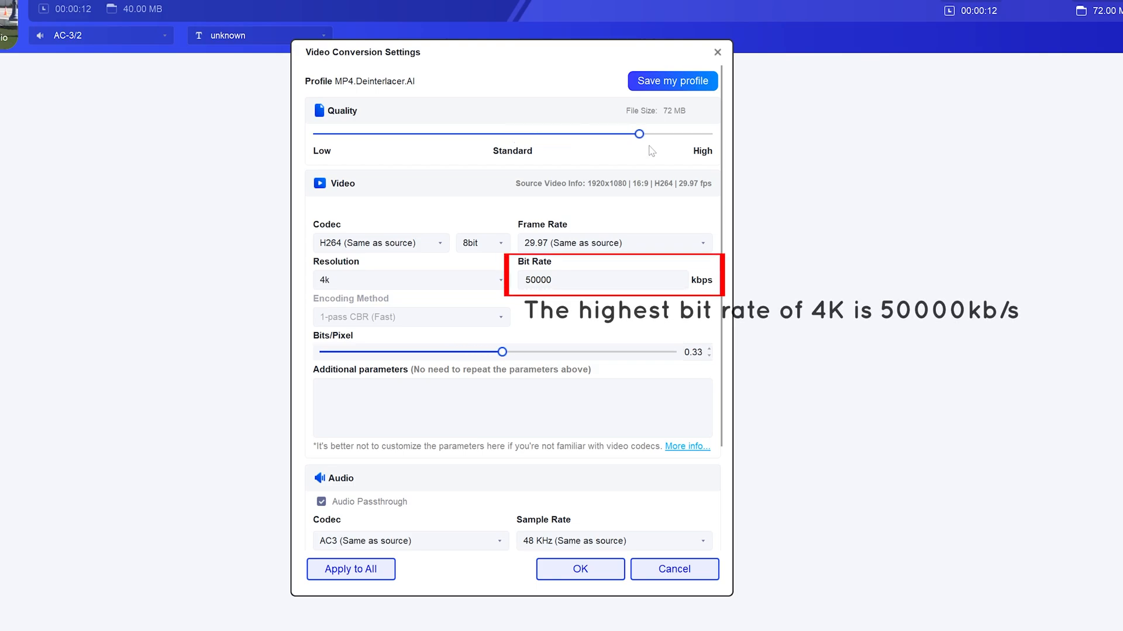
drag(640, 134, 707, 133)
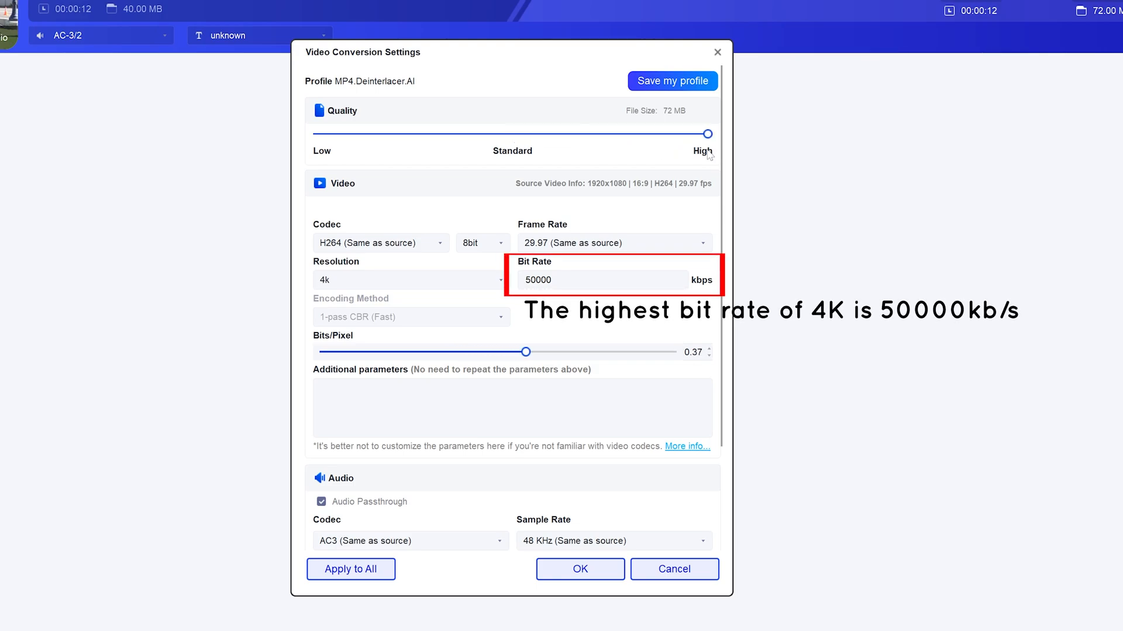
drag(708, 133, 513, 133)
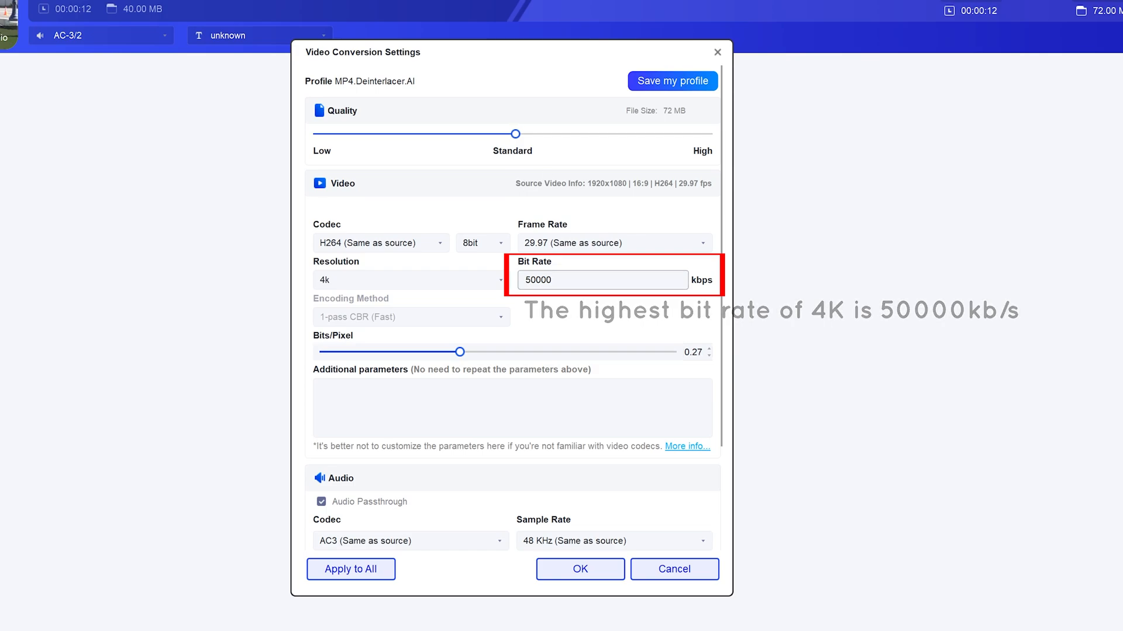
click(411, 279)
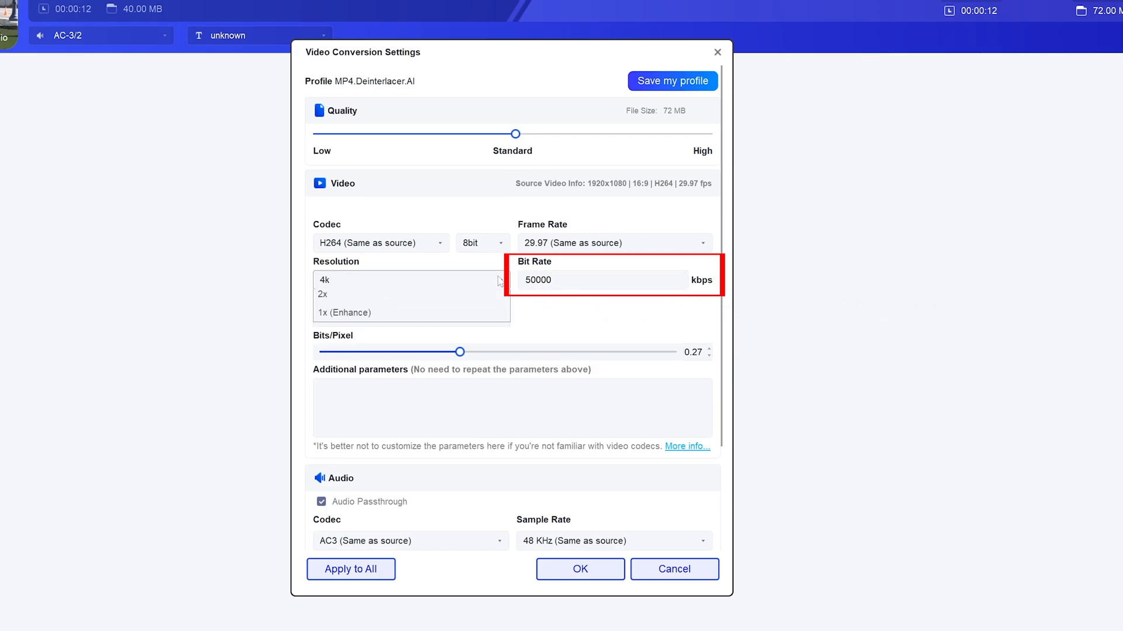
click(331, 280)
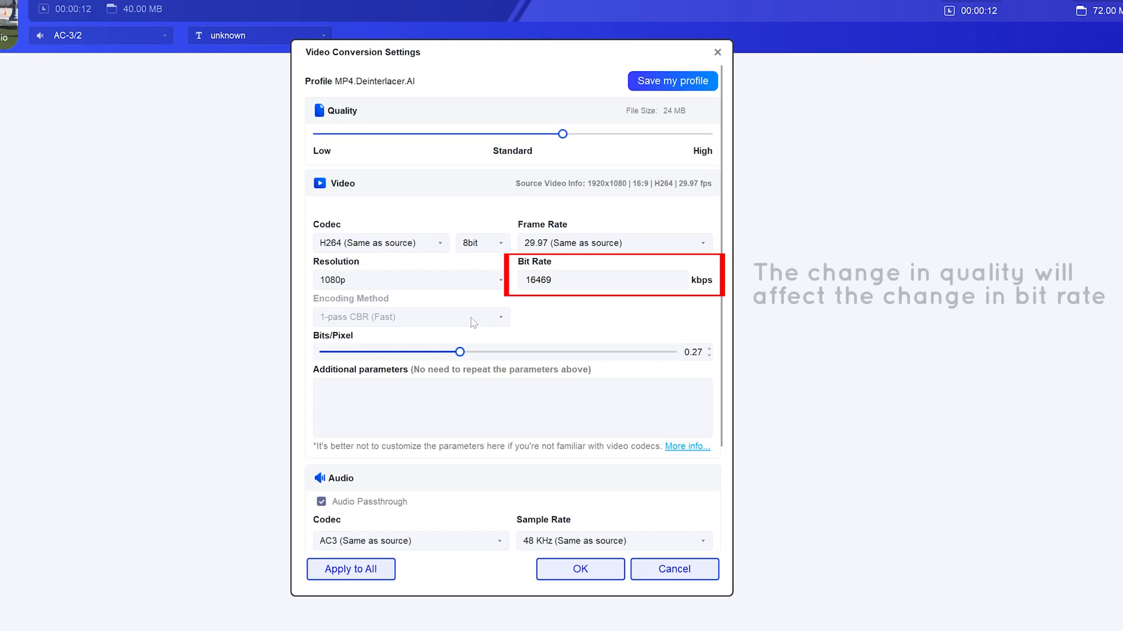
Try Quality levels at 1080p, then confirm 4K resolution with 50000 kbps bit rate
drag(564, 134, 581, 134)
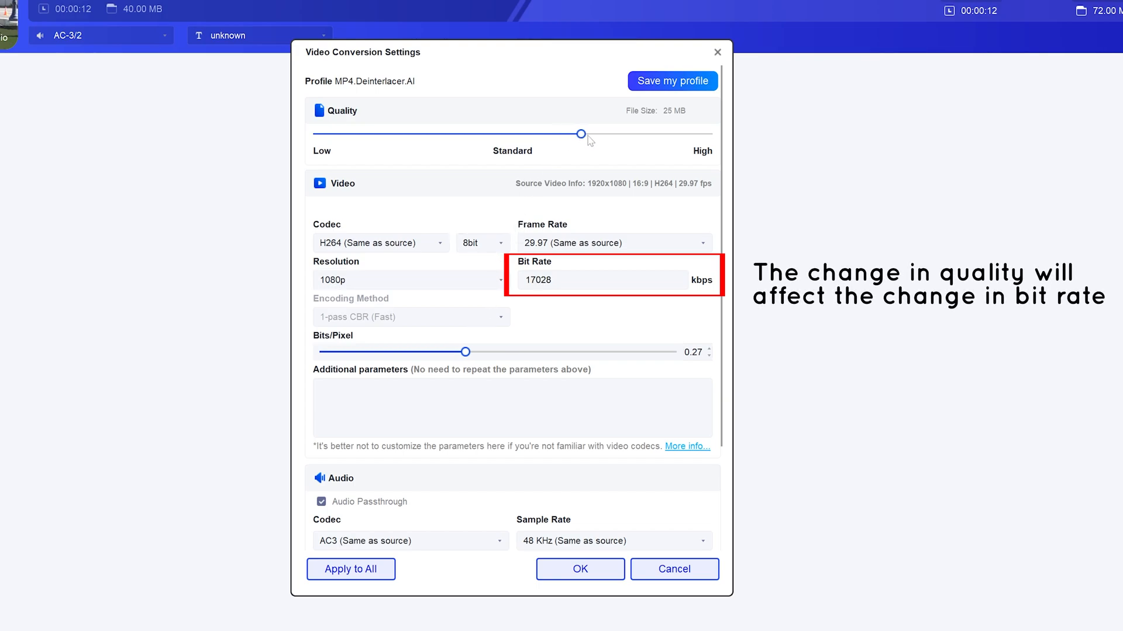
drag(581, 133, 709, 133)
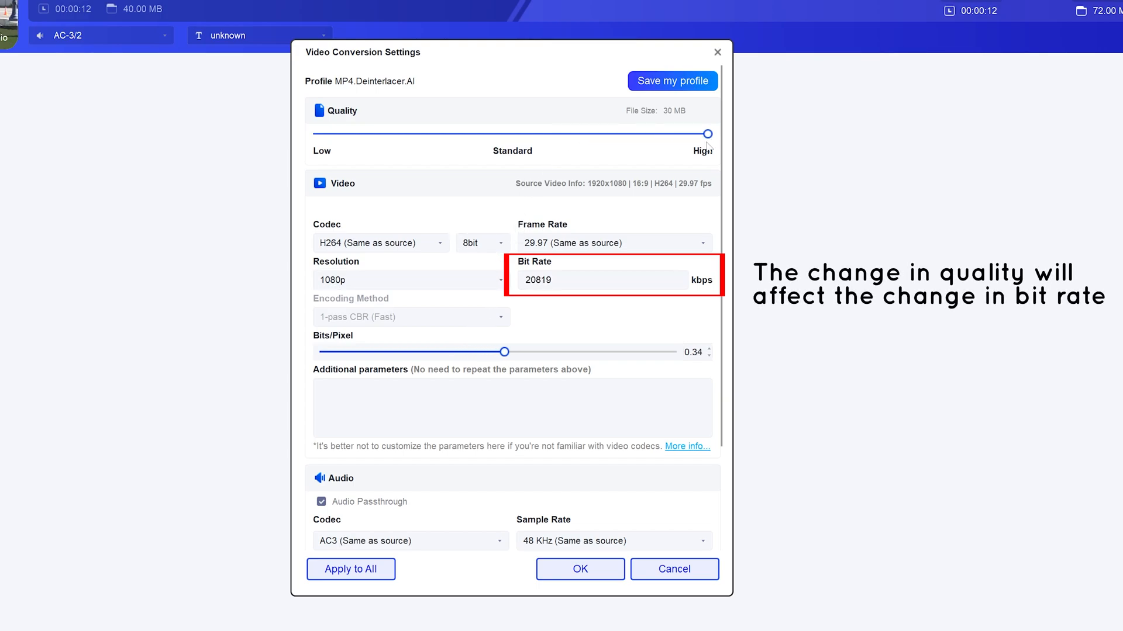
drag(708, 133, 511, 133)
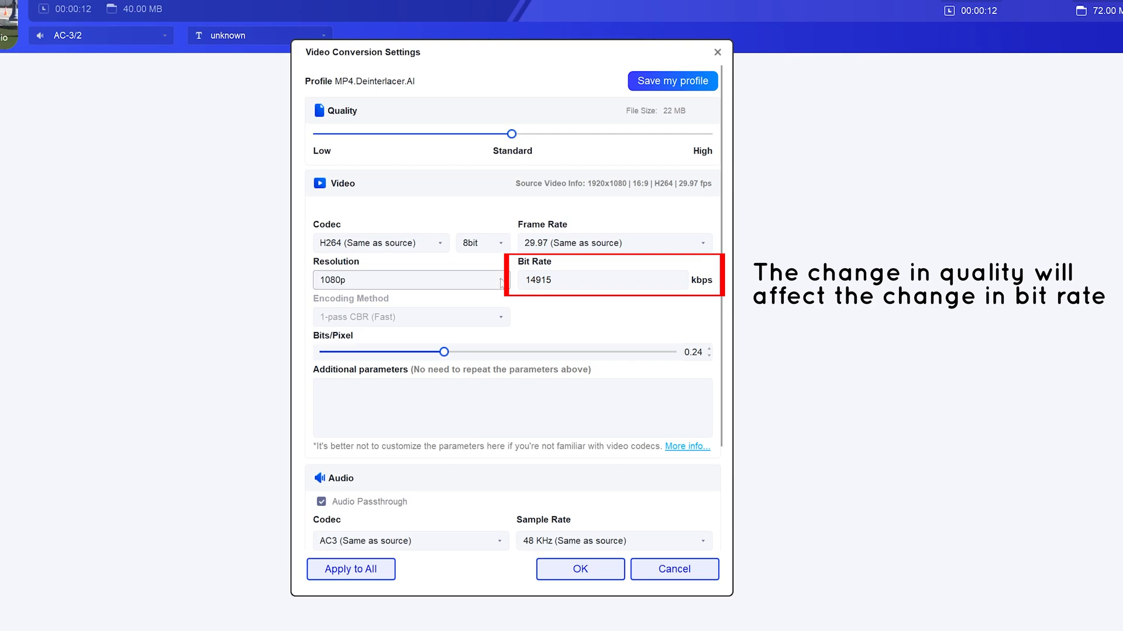
drag(512, 134, 469, 133)
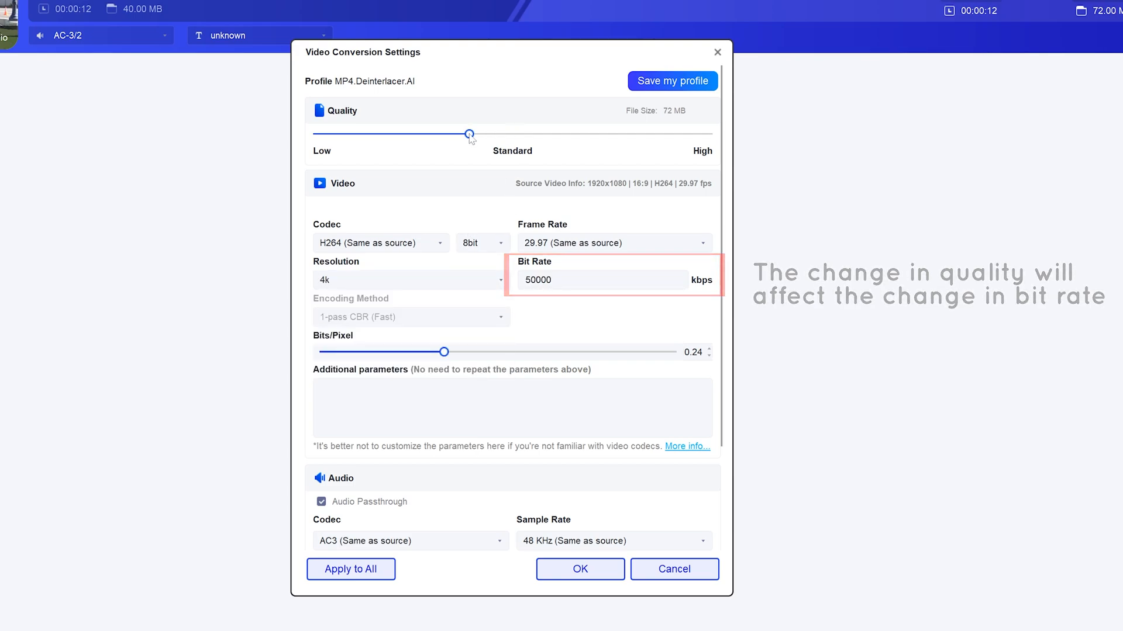
drag(469, 133, 514, 133)
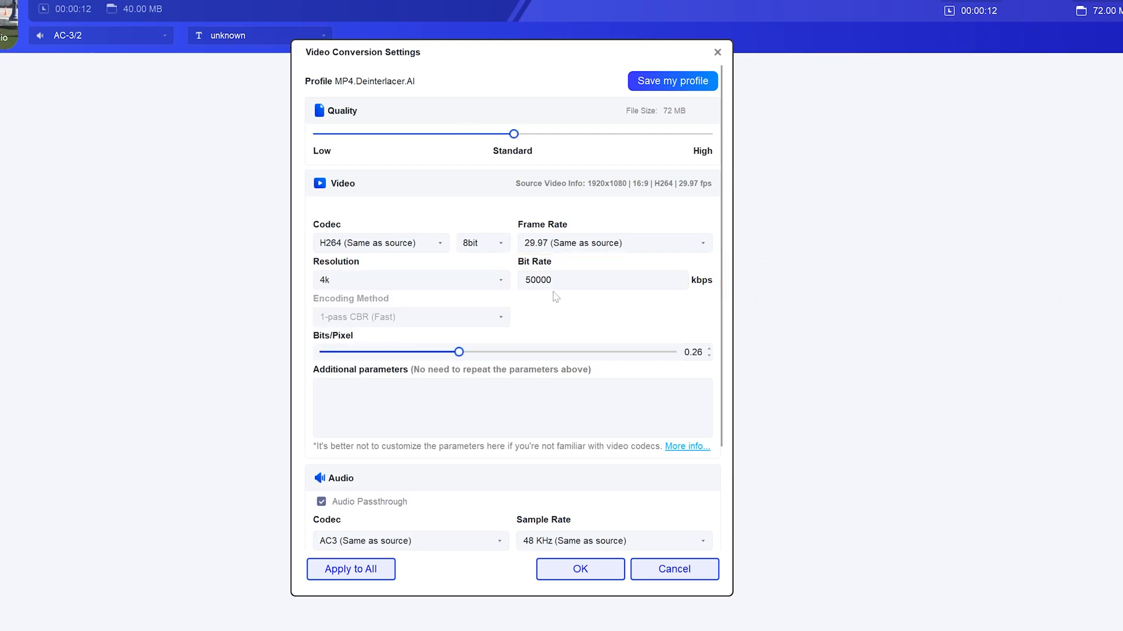
scroll(down, 3)
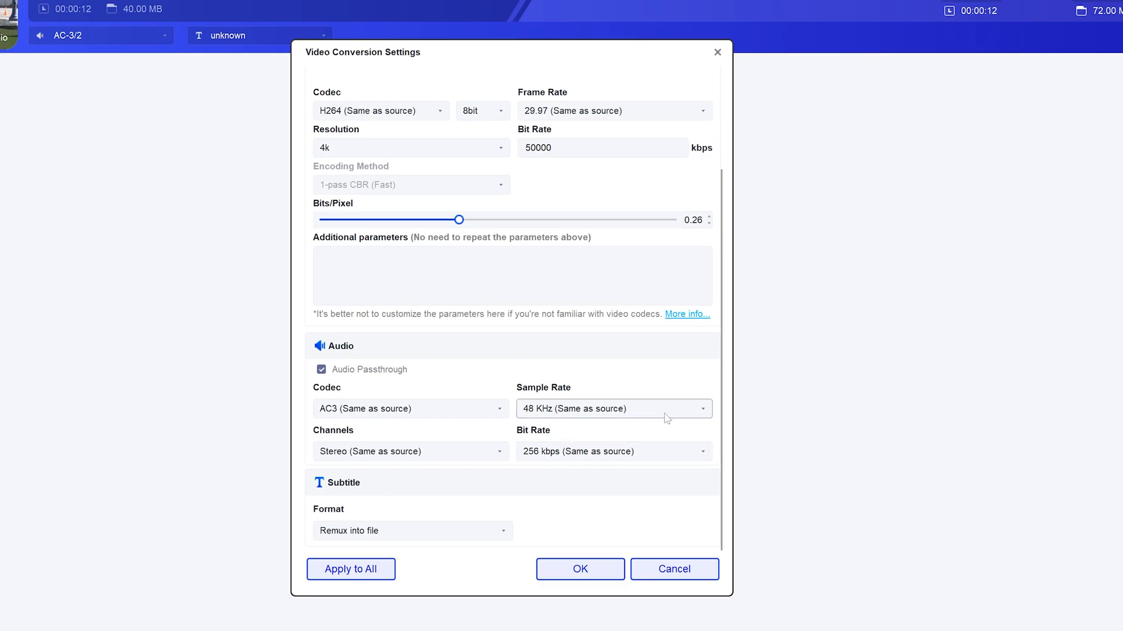
click(412, 531)
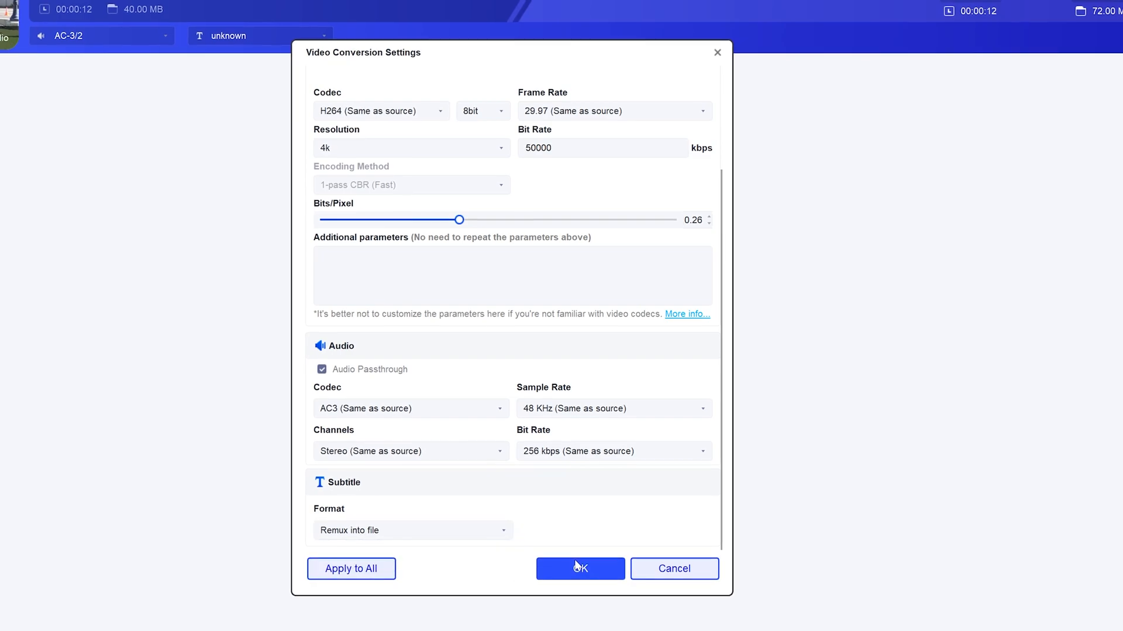
click(580, 568)
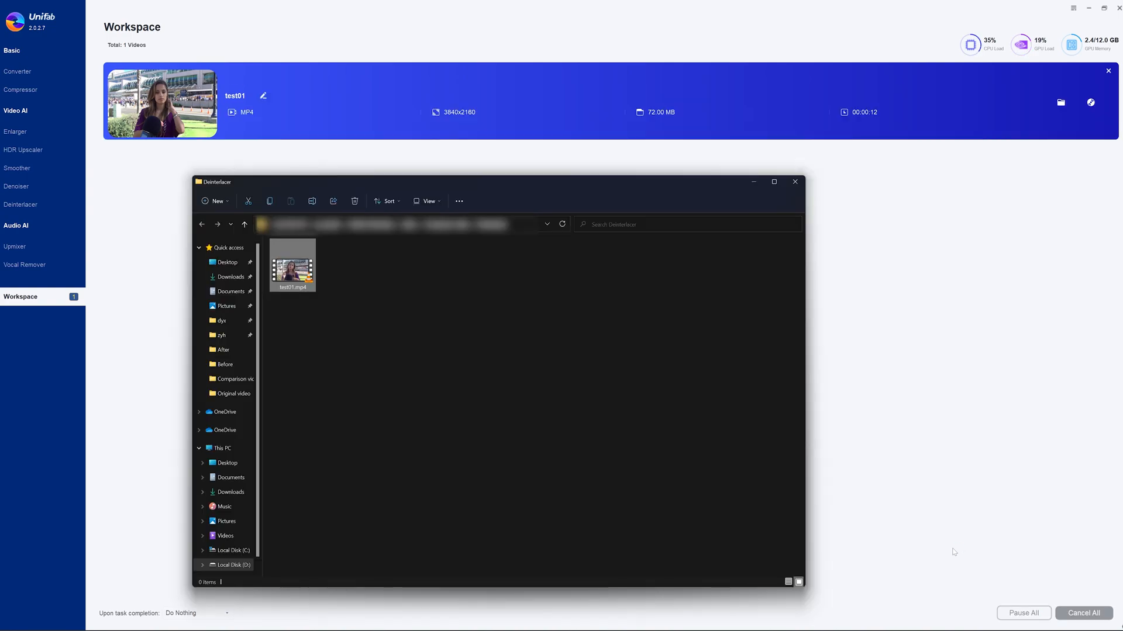
Export test01 as a 3840x2160 MP4 and open the output folder holding test01.mp4
click(291, 265)
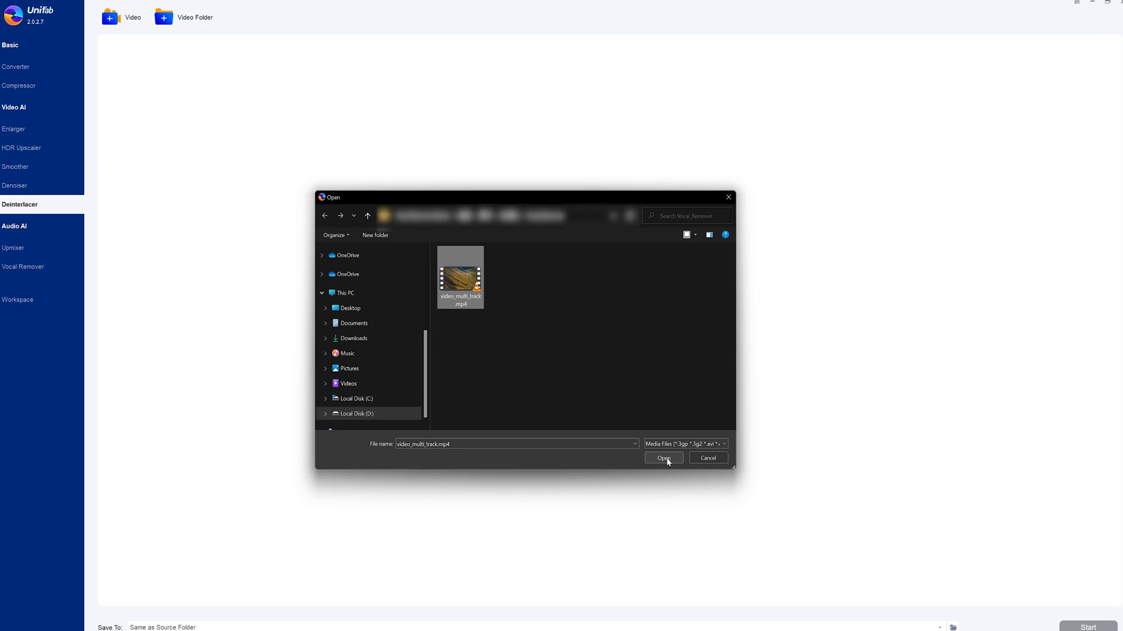
Add video_multi_track.mp4 and acknowledge the non-interlaced source notice
click(663, 459)
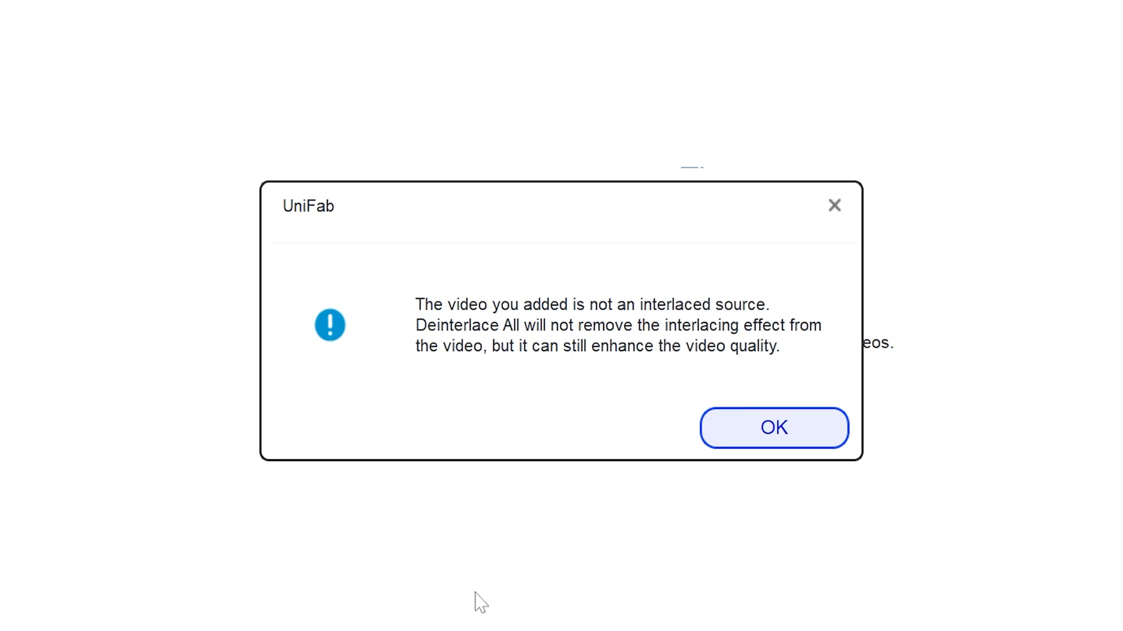
click(773, 428)
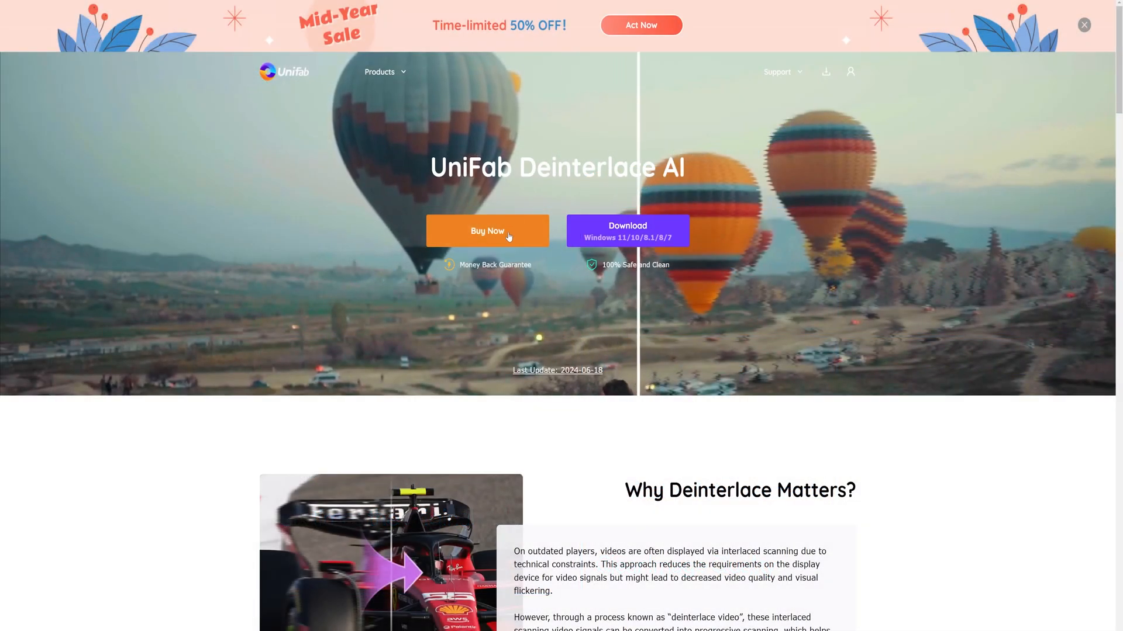
Show Deinterlace AI pricing: 1-Year $99.99, Lifetime $139.99, All-In-One $349.99
click(486, 231)
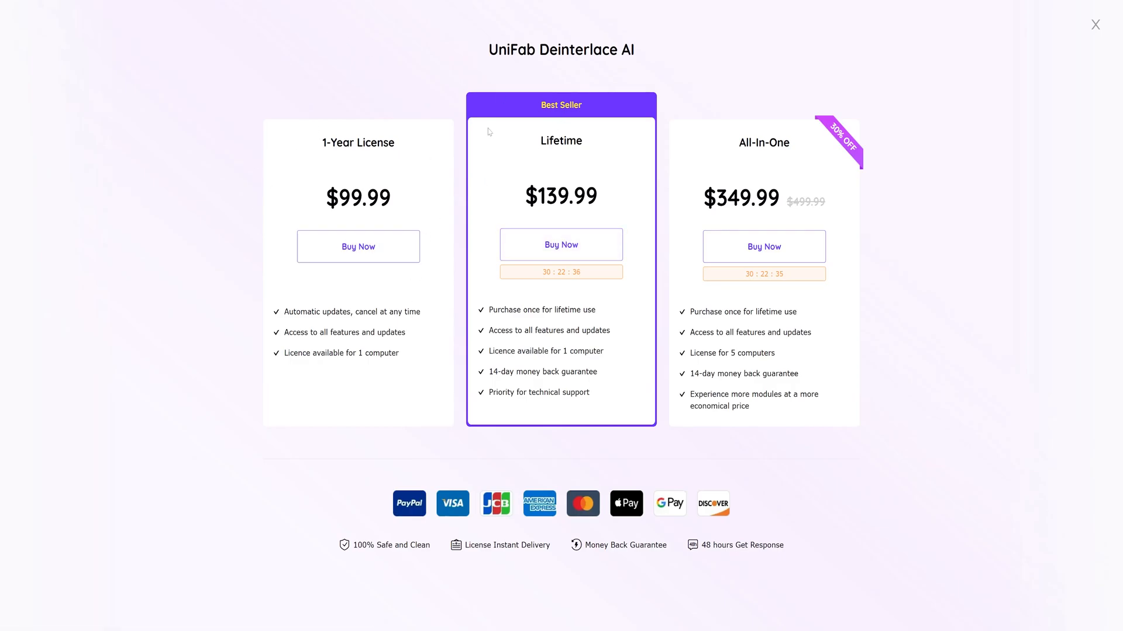
mouse_move(607, 429)
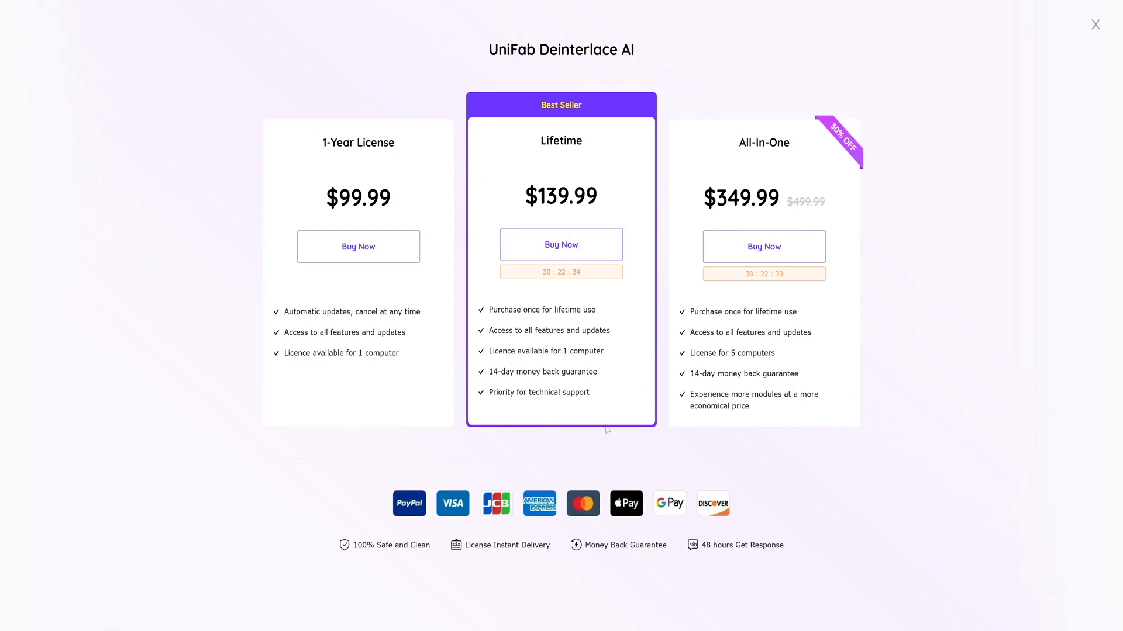